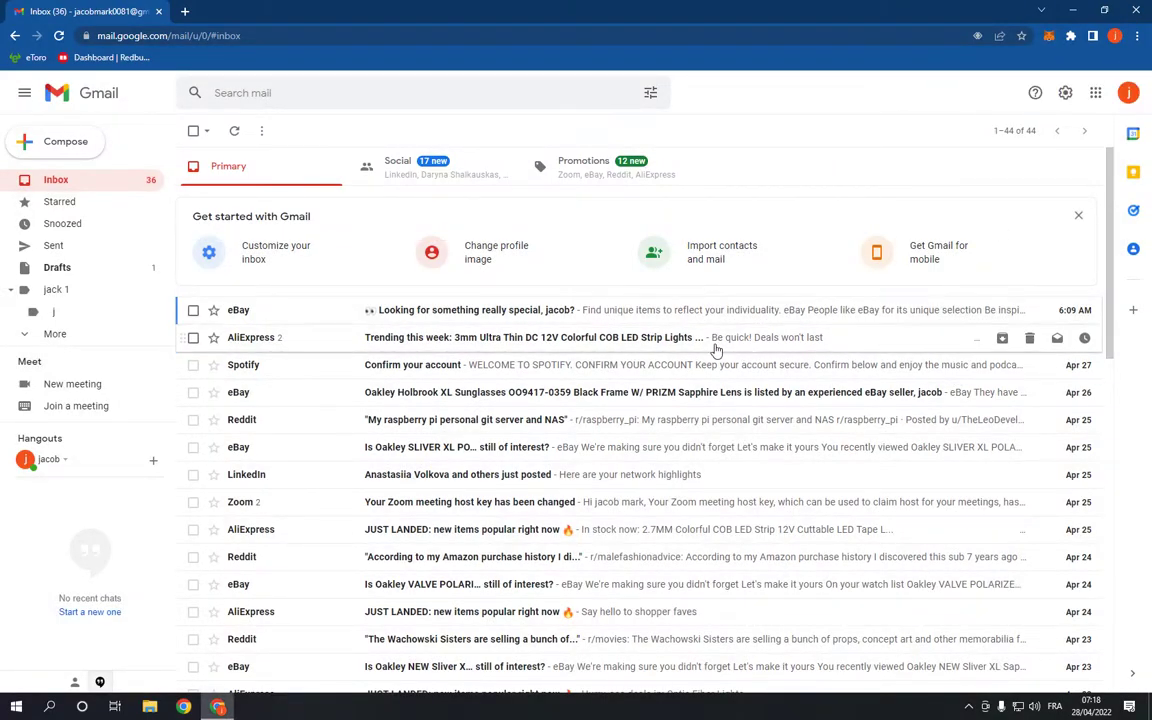
pyautogui.moveTo(336, 392)
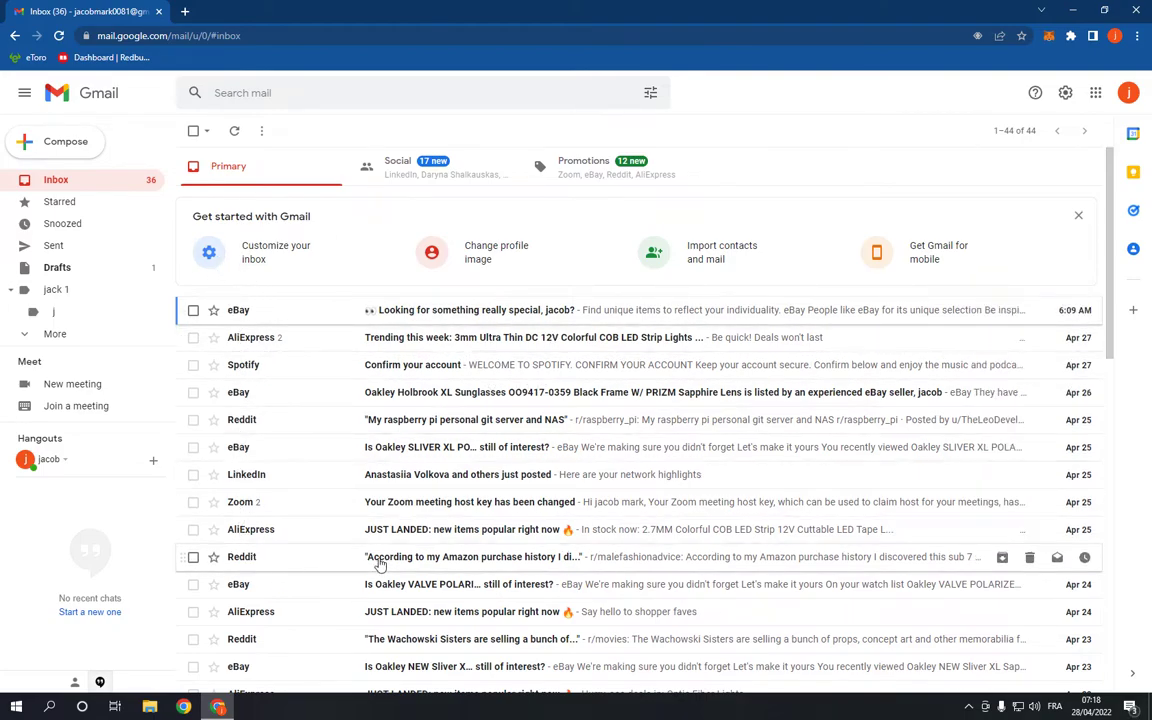
pyautogui.moveTo(848, 378)
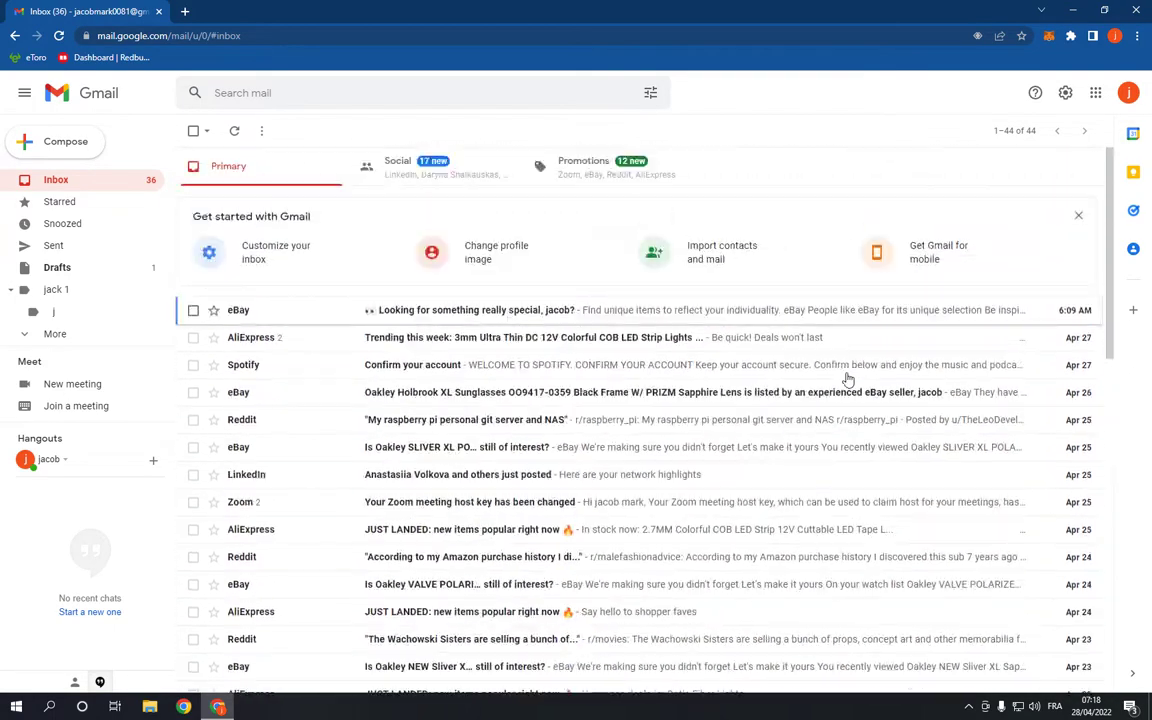
pyautogui.moveTo(508, 260)
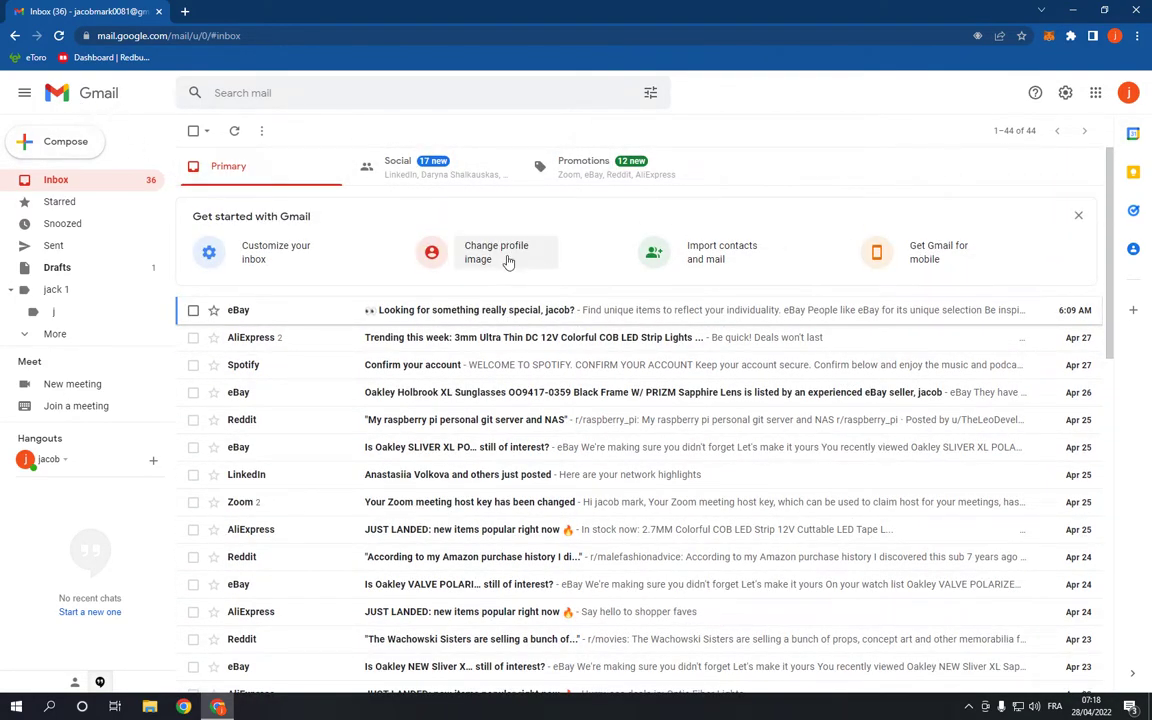
# Reach Gmail's full settings page via the gear icon and 'See all settings'.
pyautogui.scroll(-3)
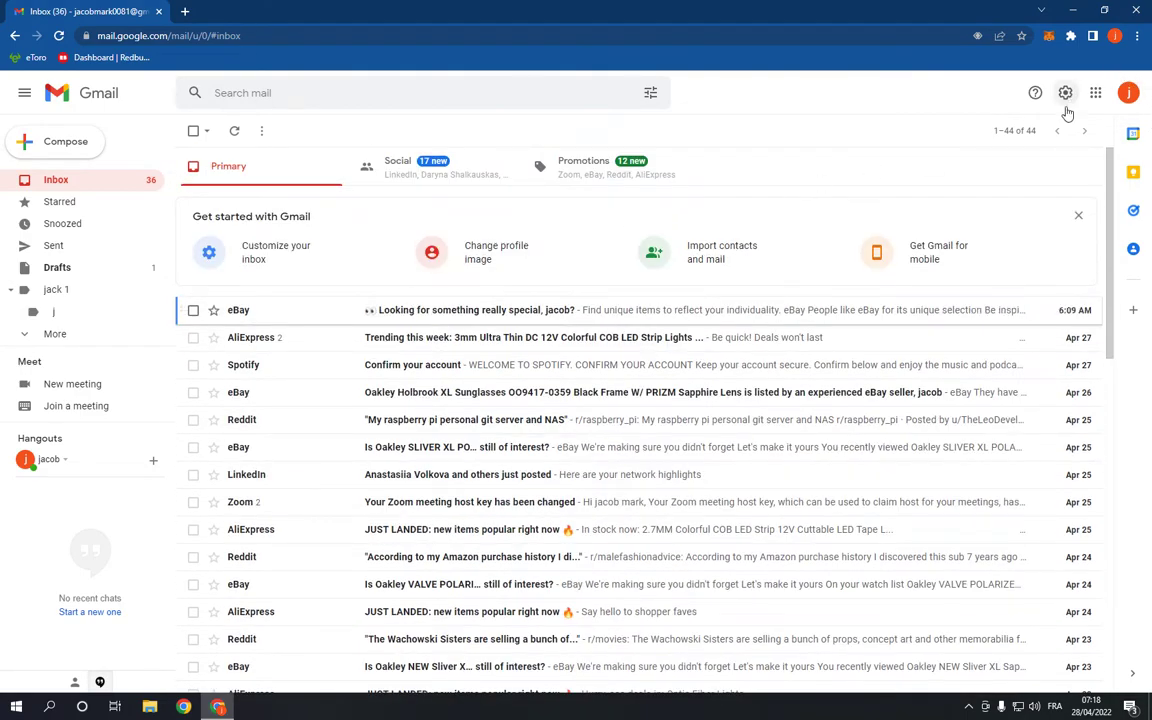
pyautogui.click(1064, 92)
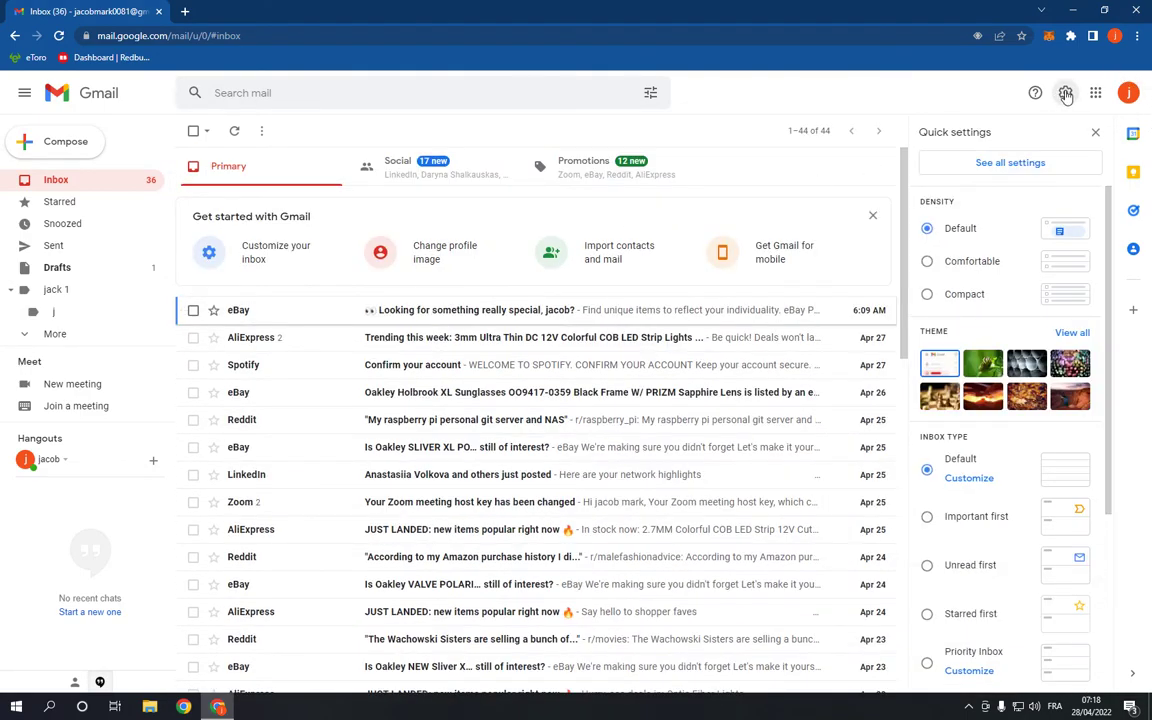
pyautogui.click(1010, 162)
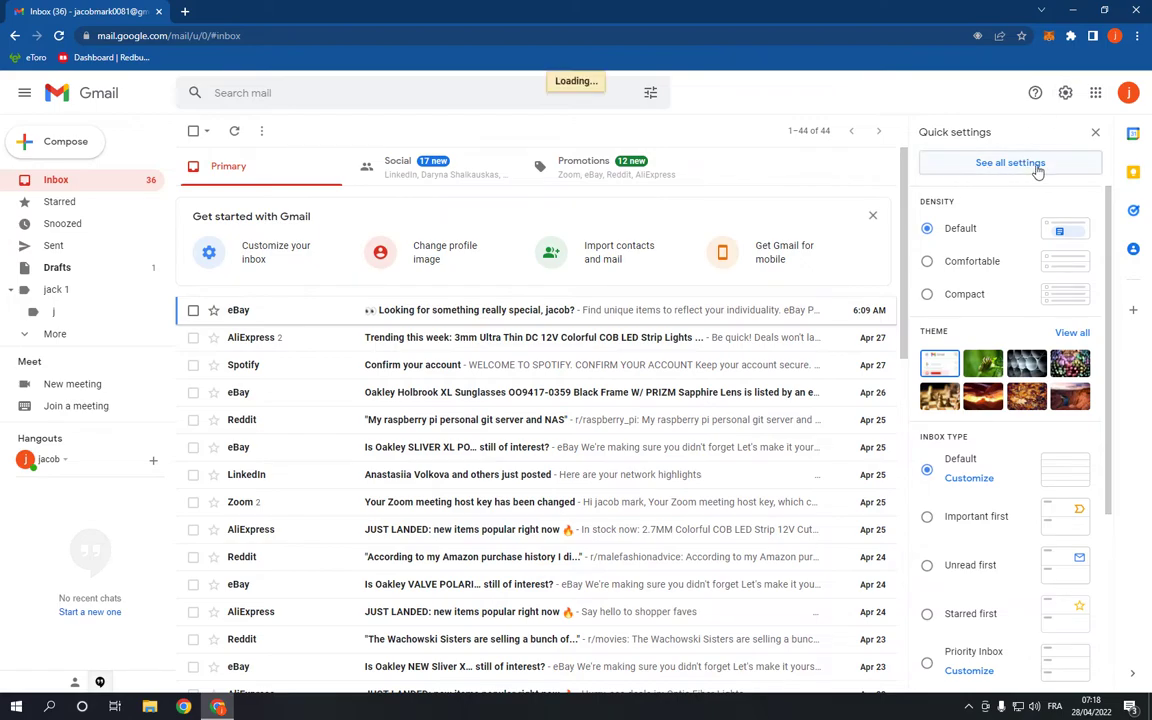
pyautogui.click(1008, 162)
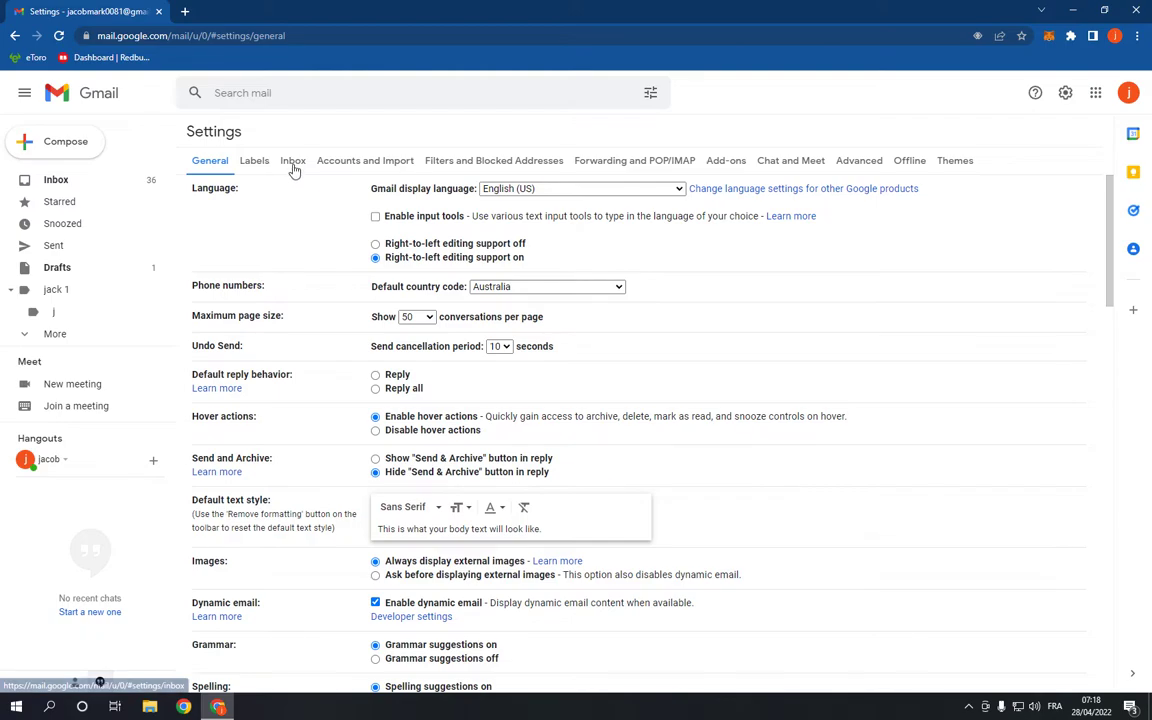
# Switch to the Inbox settings tab showing the Inbox type options, still set to Default.
pyautogui.click(292, 160)
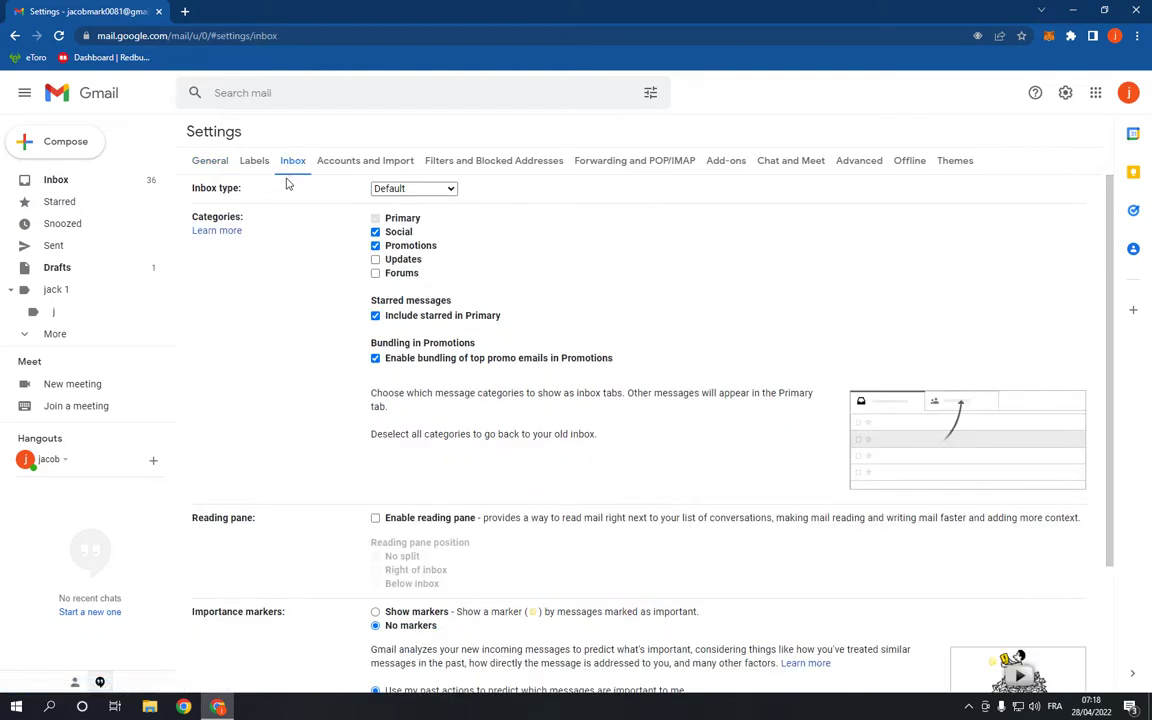
pyautogui.doubleClick(212, 188)
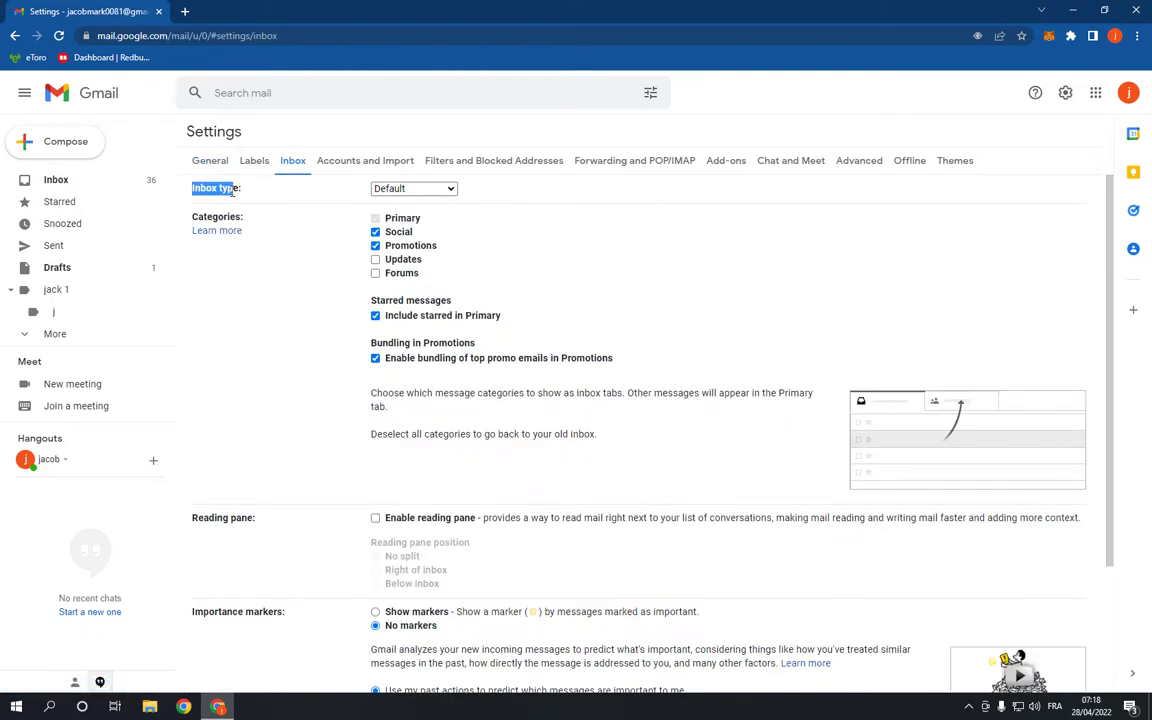
pyautogui.click(412, 188)
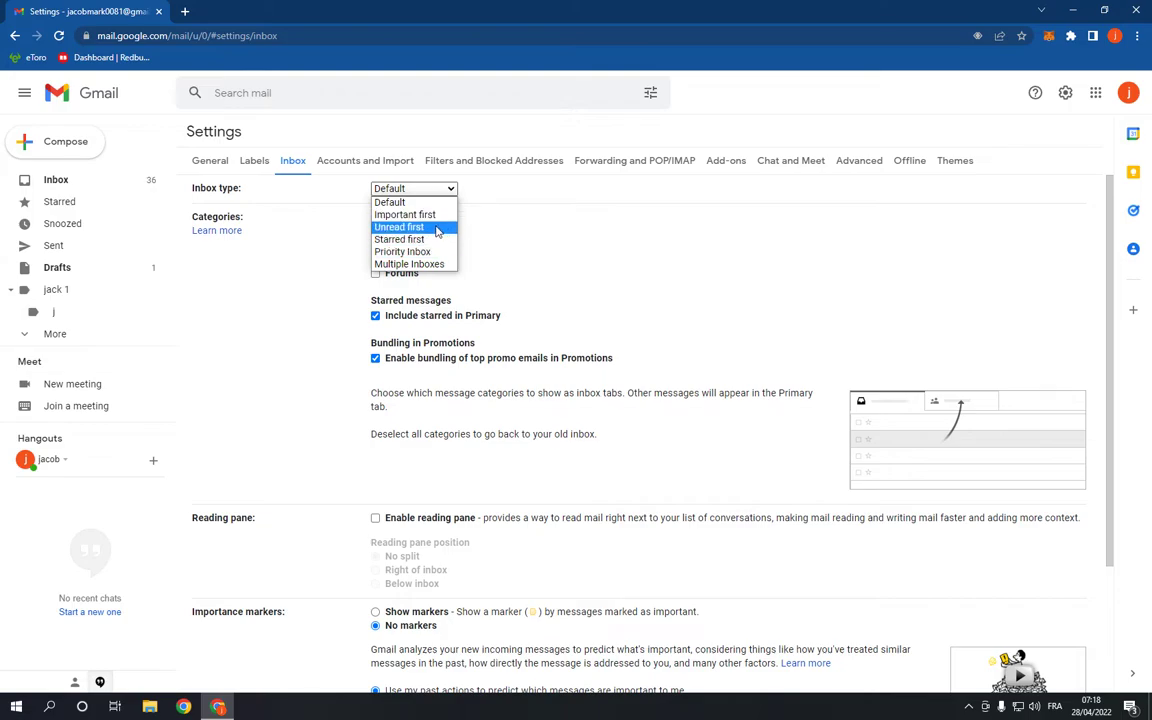
pyautogui.moveTo(400, 240)
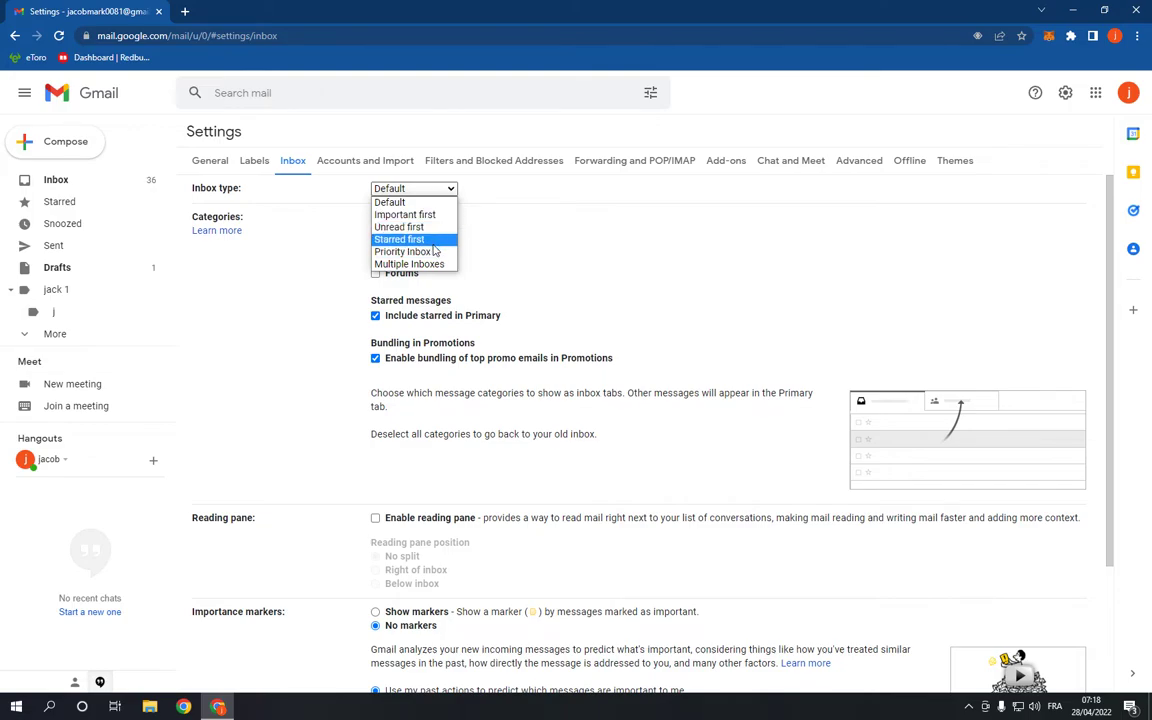
pyautogui.click(404, 252)
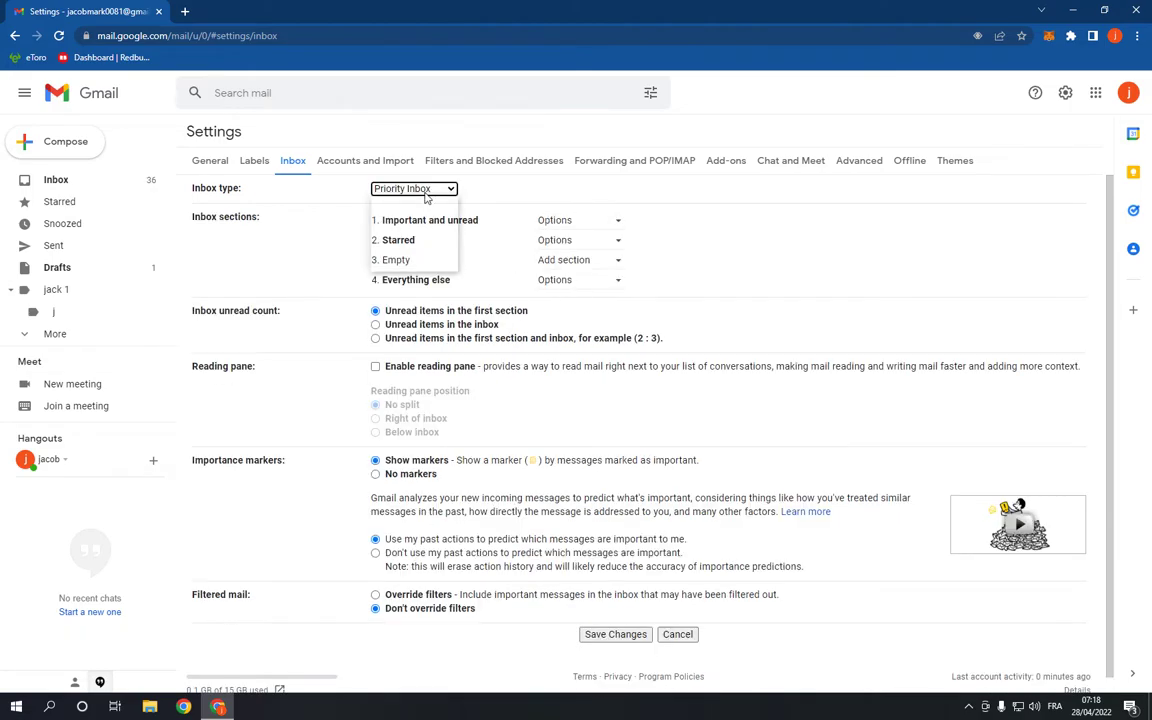
pyautogui.click(412, 188)
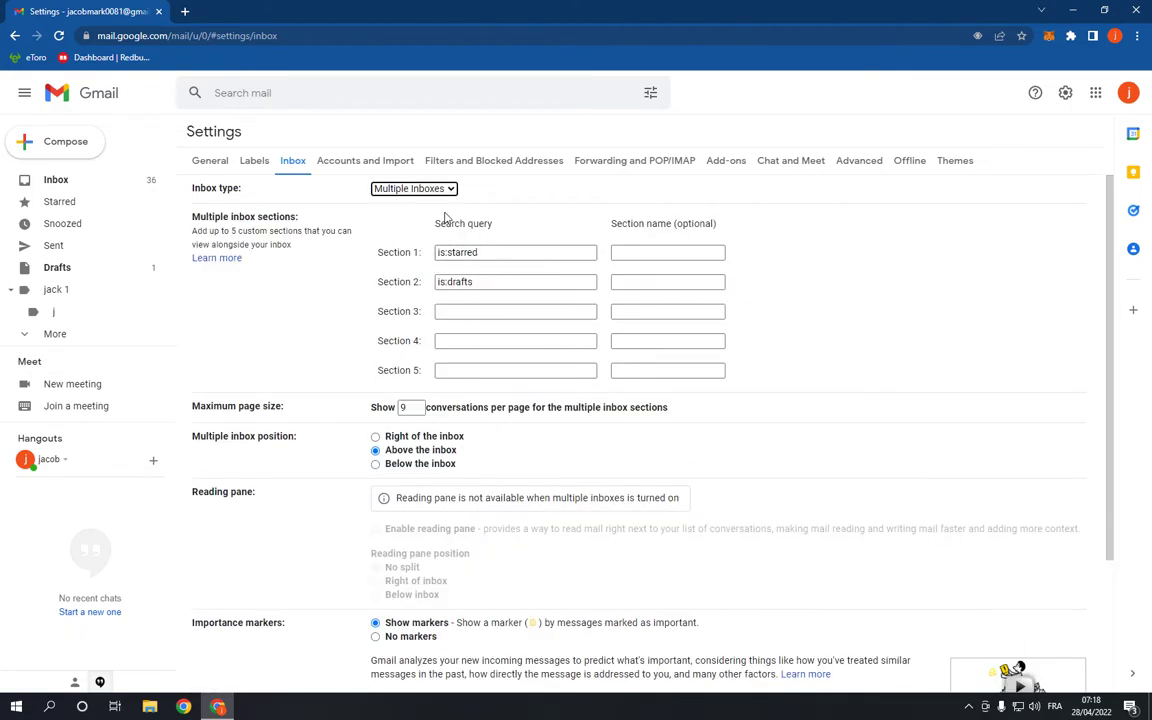
pyautogui.click(412, 188)
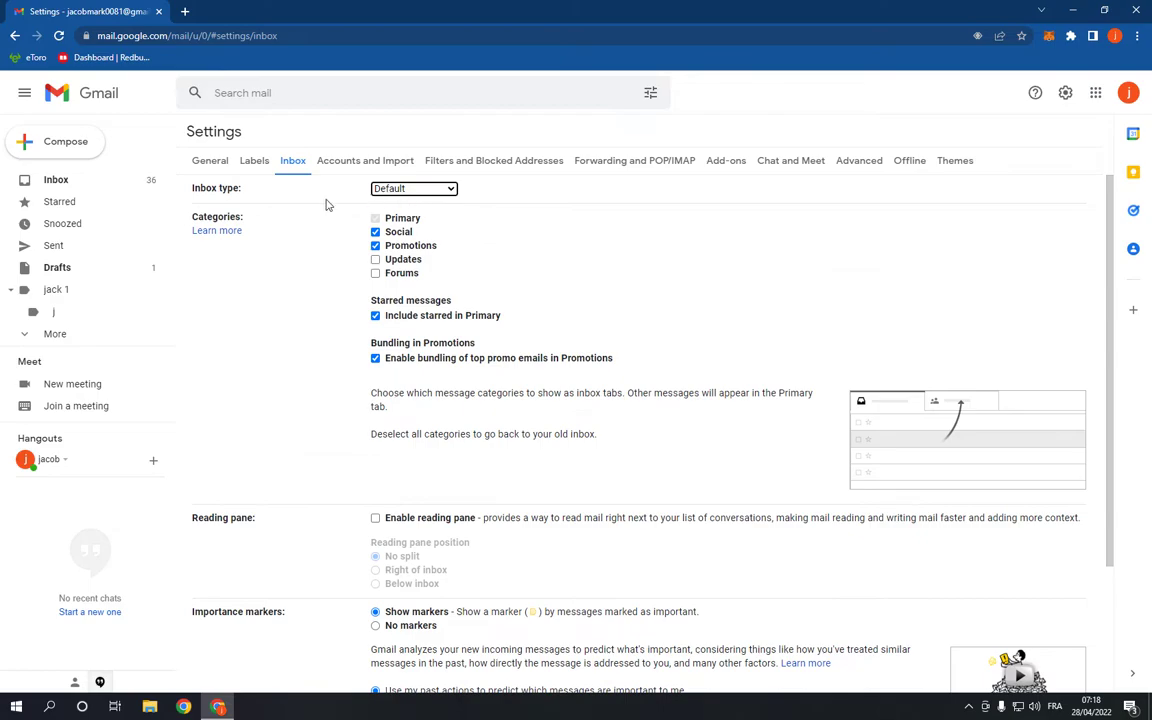